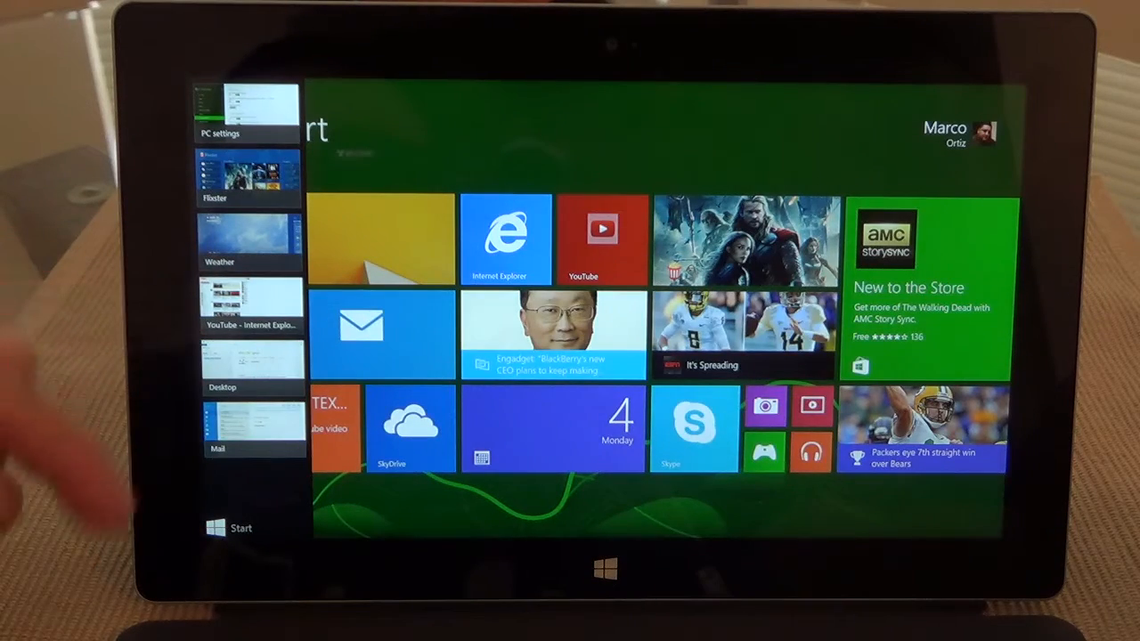
- Switch to the desktop from the recent-apps list and return focus to the Word document
{"action": "left_click", "coordinate": [251, 241]}
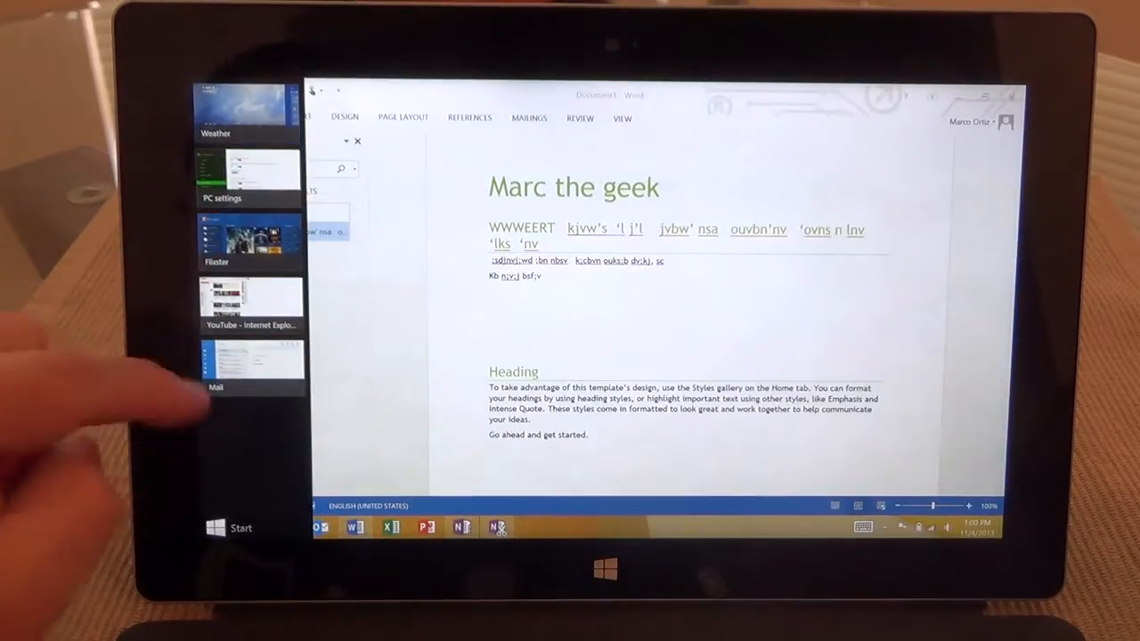
{"action": "left_click", "coordinate": [253, 360]}
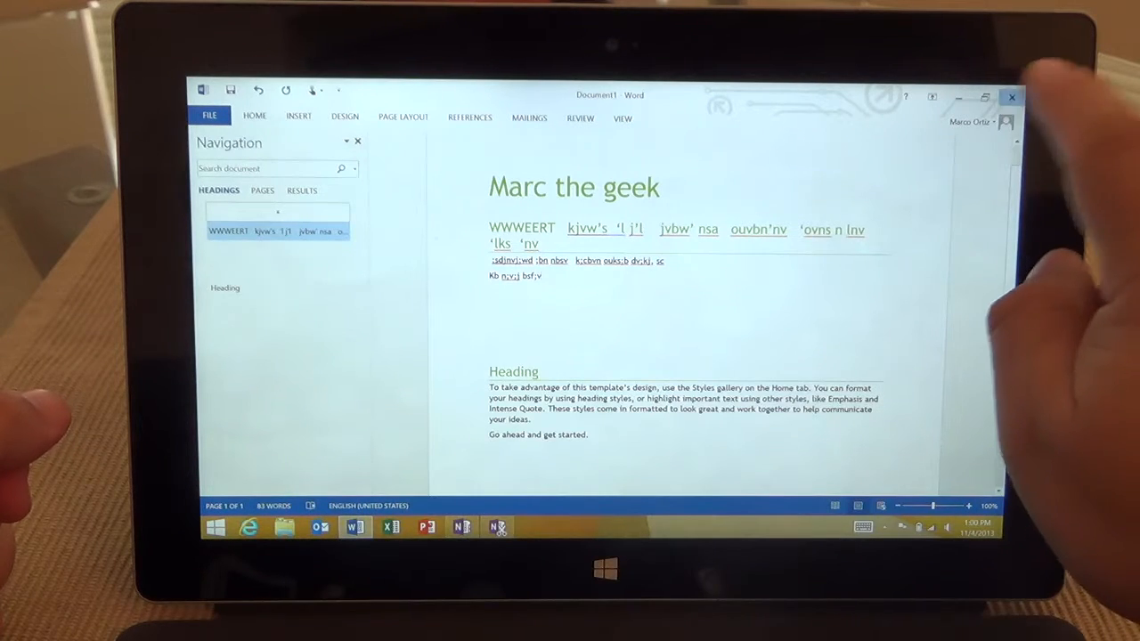
- Close the Word document without saving and open the StumbleUpon newsletter message in Mail
{"action": "left_click", "coordinate": [1012, 96]}
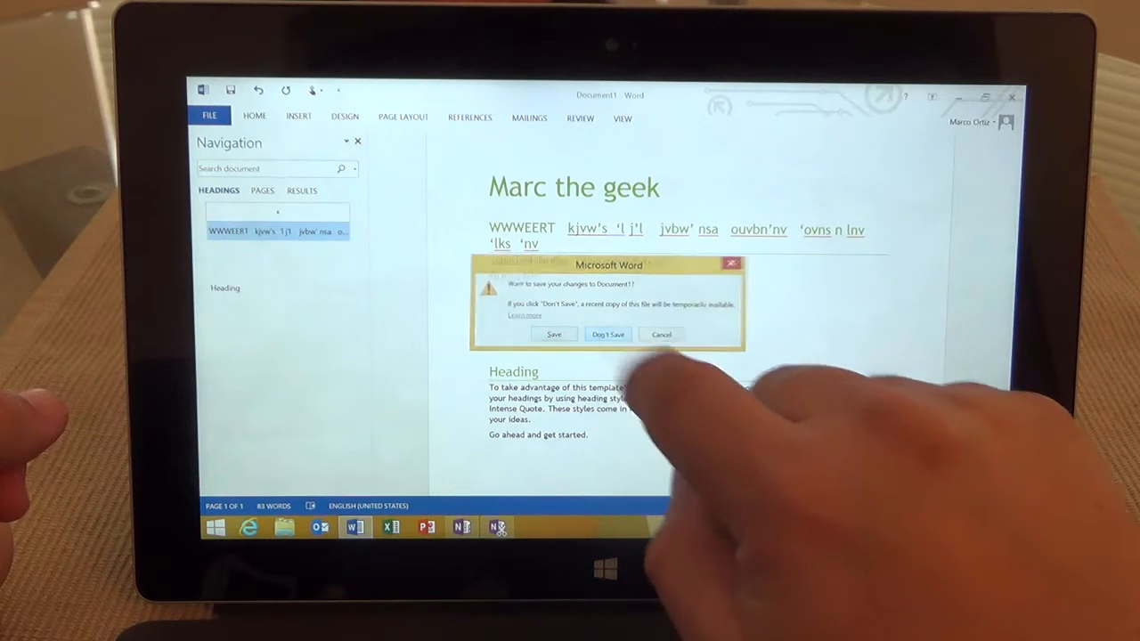
{"action": "left_click", "coordinate": [609, 335]}
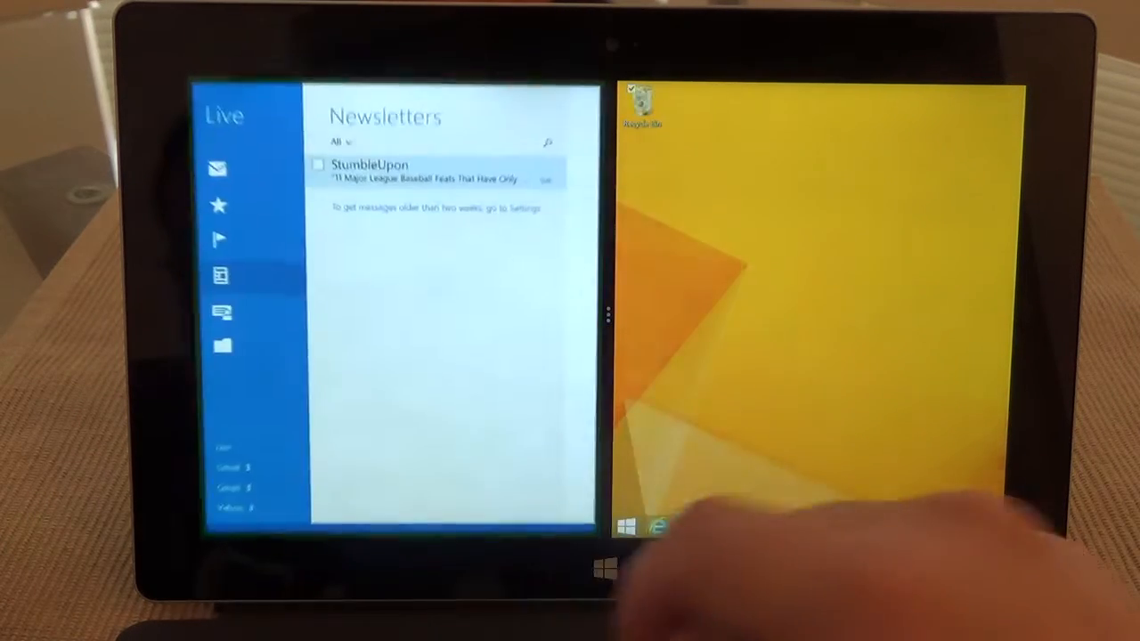
{"action": "left_click", "coordinate": [431, 171]}
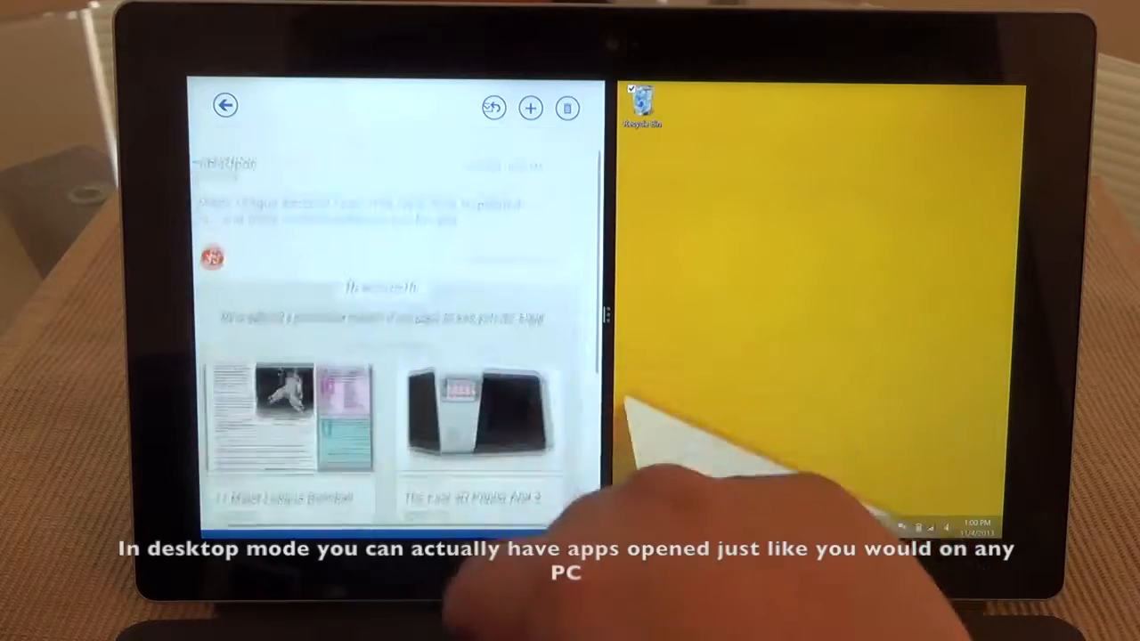
{"action": "scroll", "scroll_direction": "up", "scroll_amount": 3}
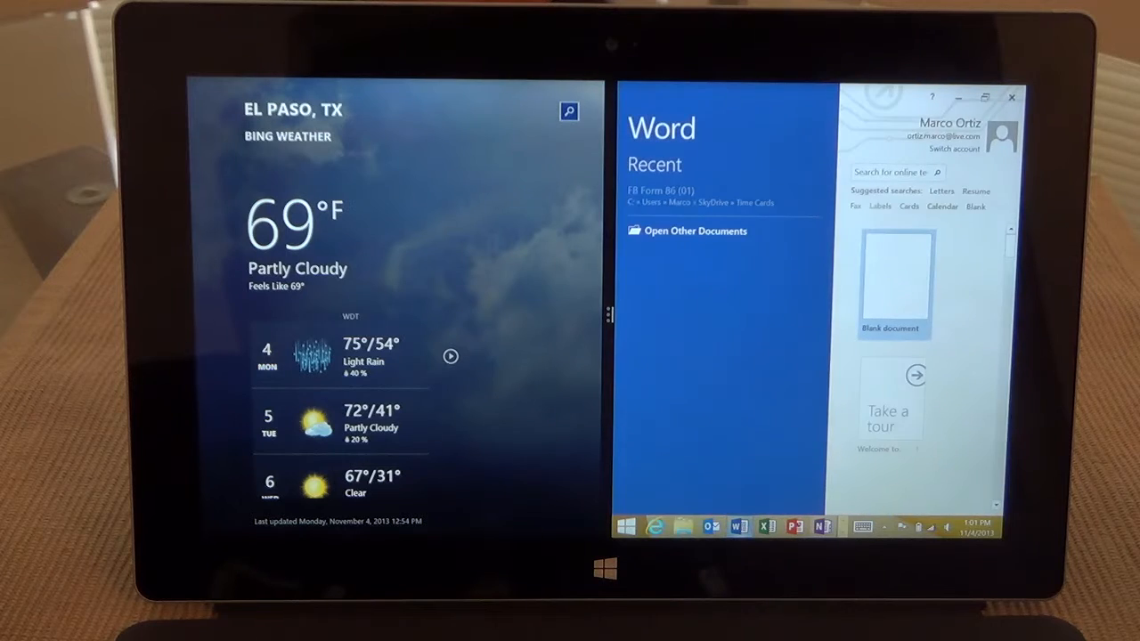
- Start a blank Word document beside Weather and type 'Hoi'joubiuhlnoh' into it
{"action": "left_click", "coordinate": [894, 284]}
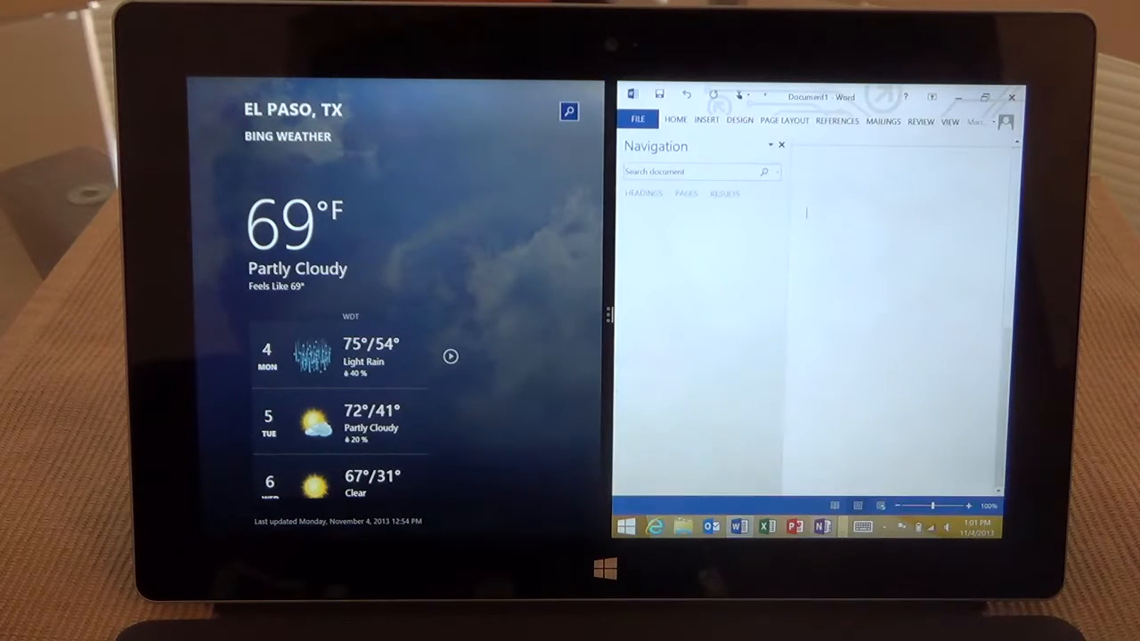
{"action": "left_click", "coordinate": [643, 193]}
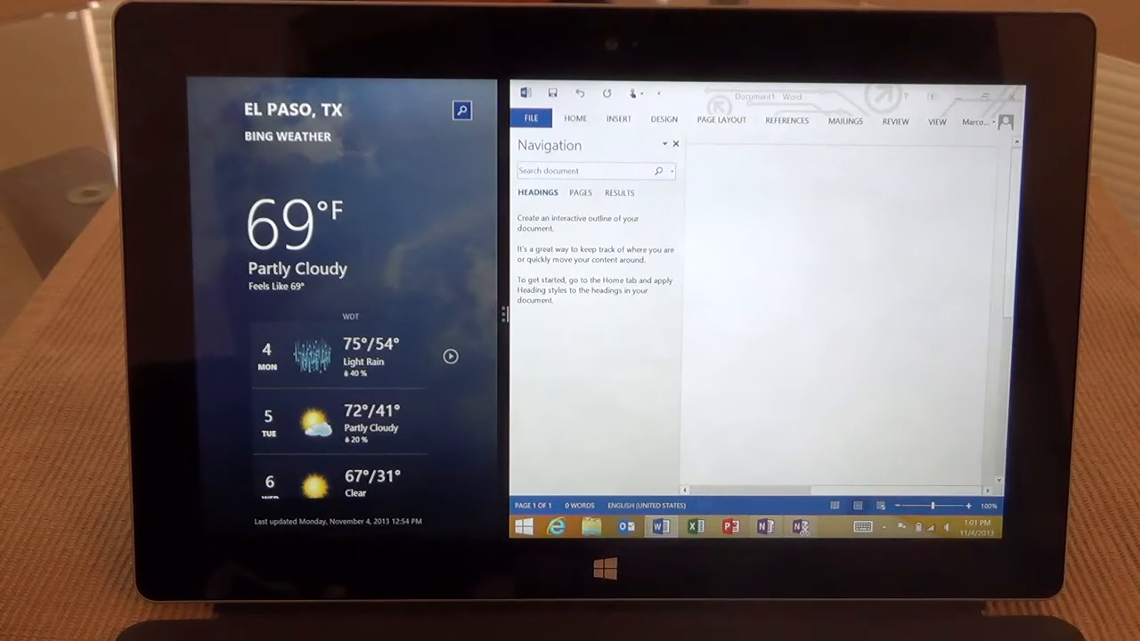
{"action": "type", "text": "Hoi'joubiuhlnoh"}
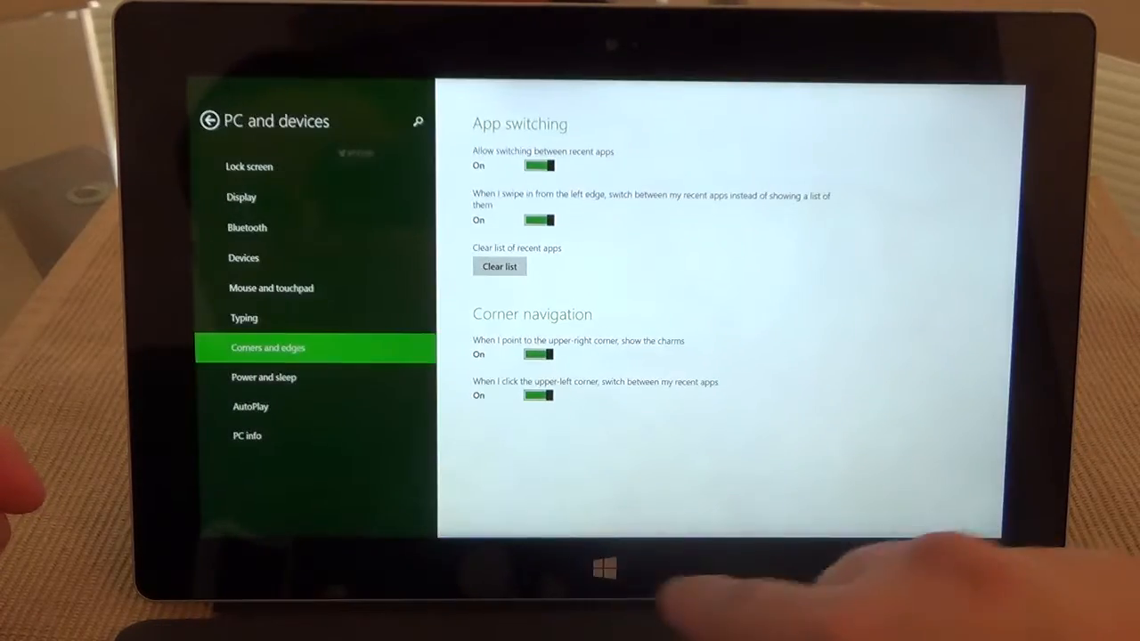
{"action": "left_click", "coordinate": [604, 568]}
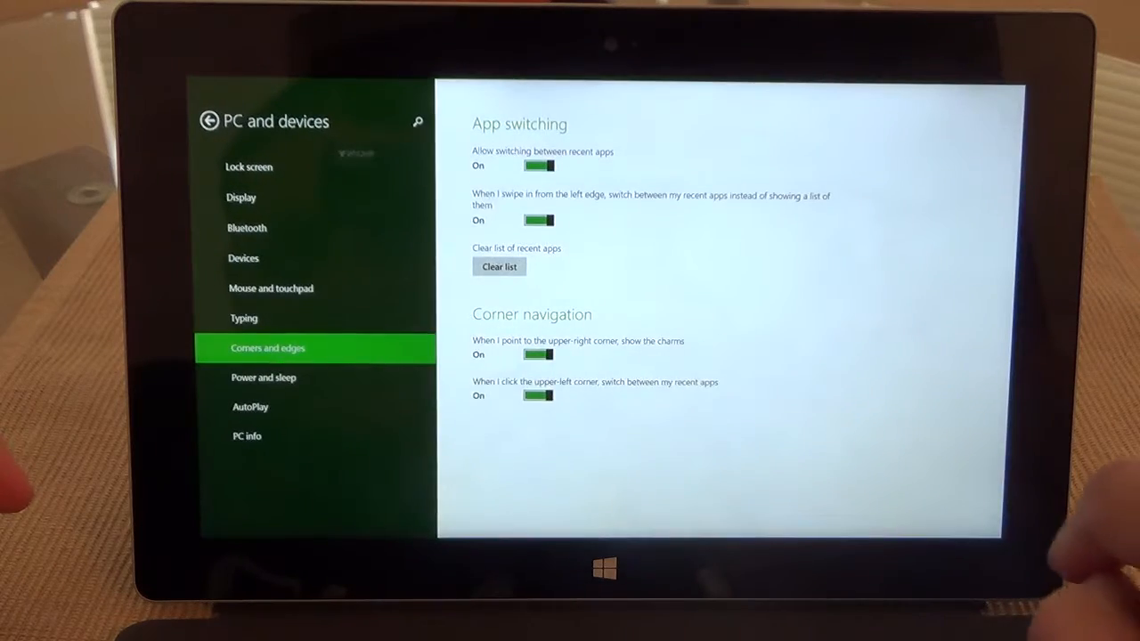
{"action": "left_click", "coordinate": [209, 121]}
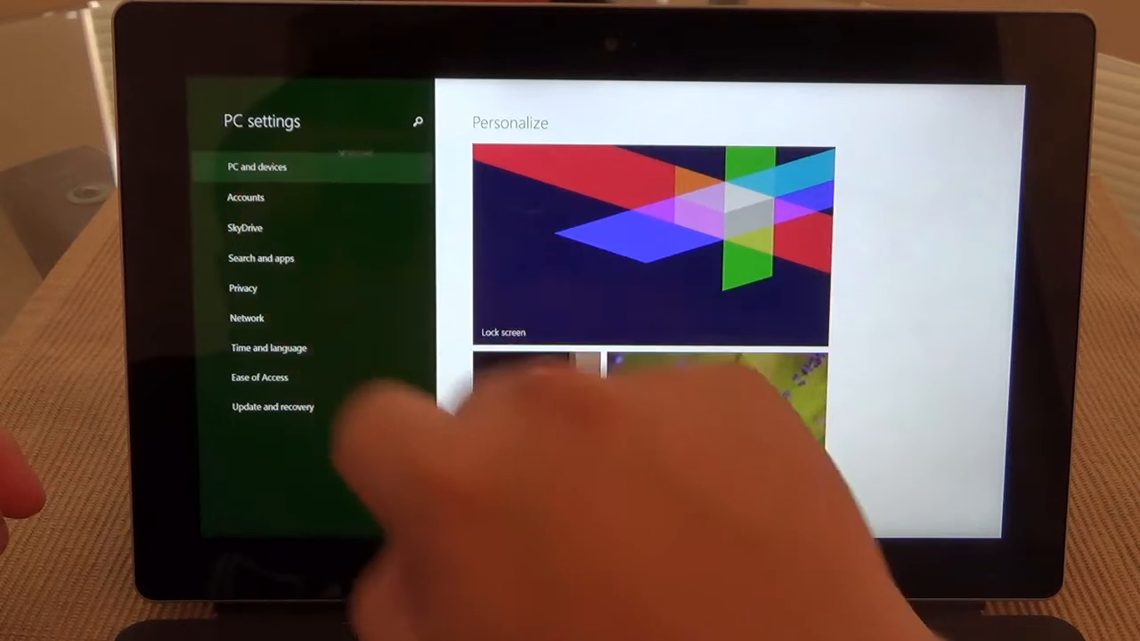
{"action": "left_click", "coordinate": [257, 168]}
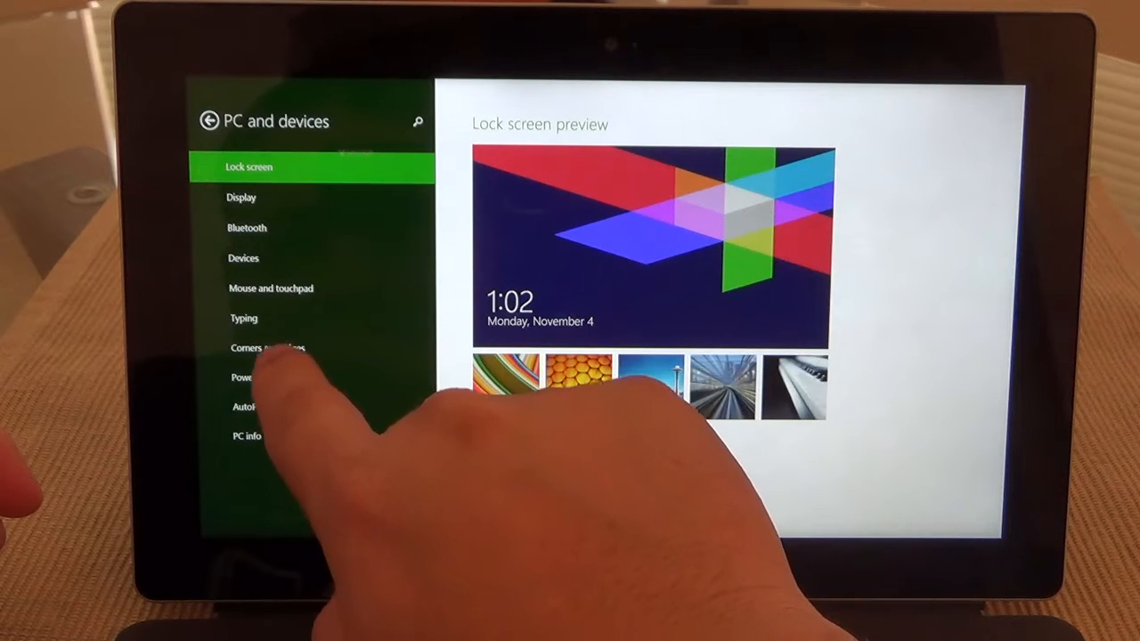
{"action": "left_click", "coordinate": [267, 347]}
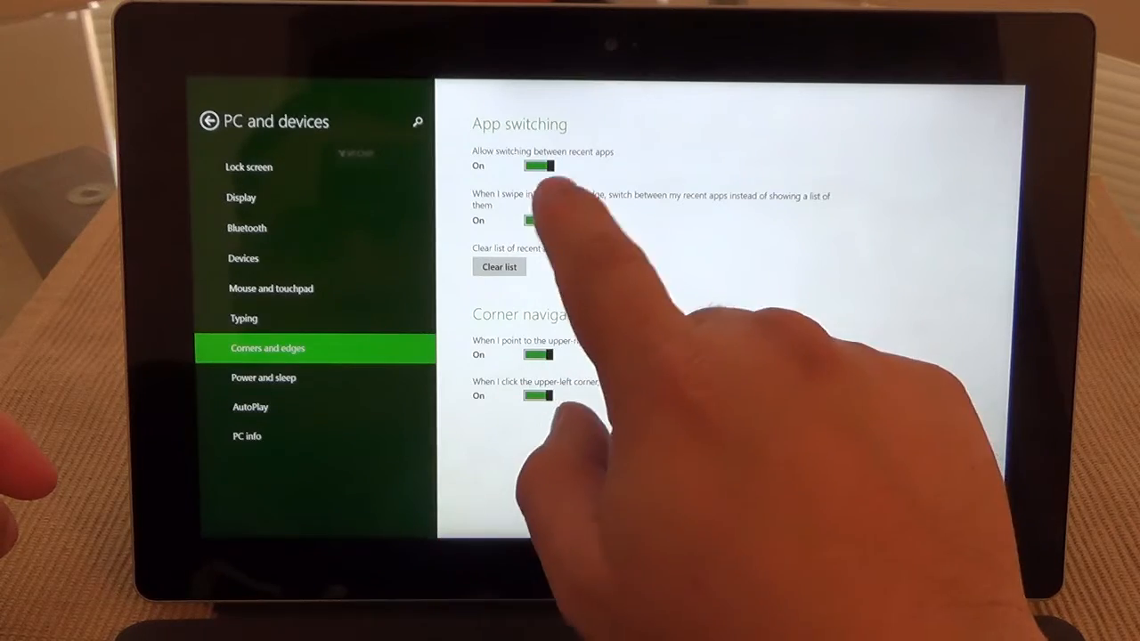
{"action": "left_click", "coordinate": [538, 221]}
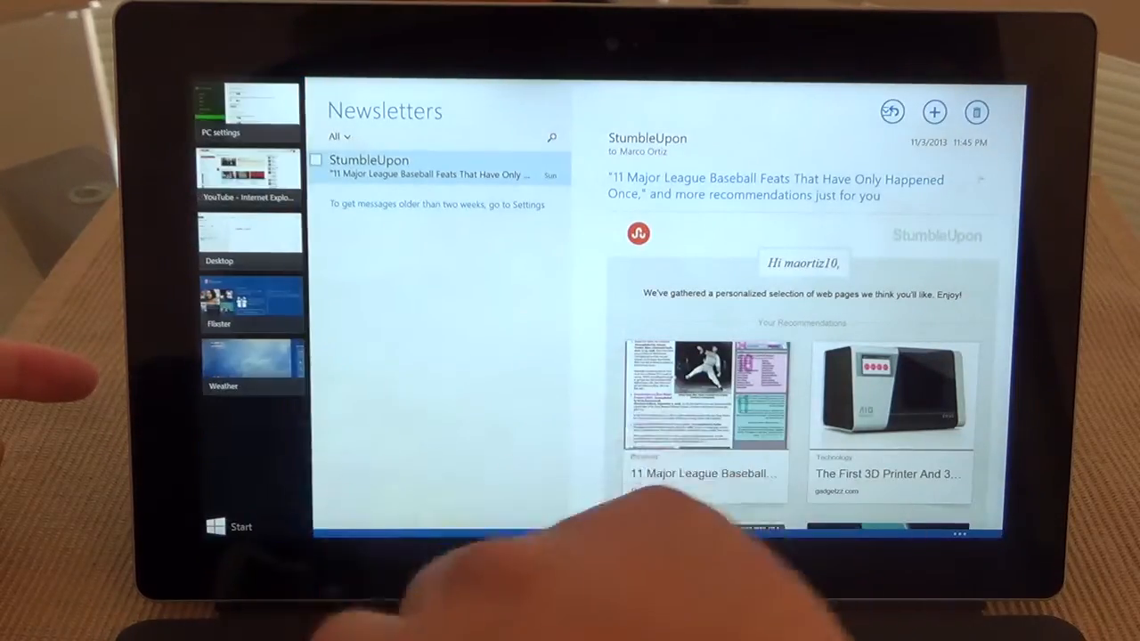
- Switch from Mail to Flixster via the recent-apps list
{"action": "left_click", "coordinate": [253, 302]}
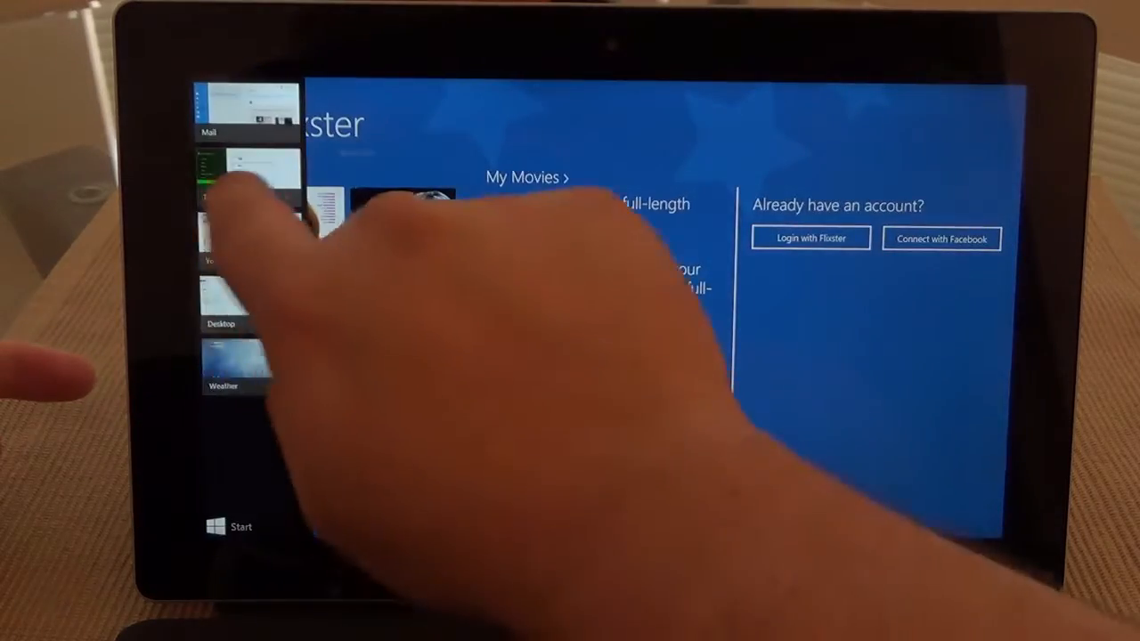